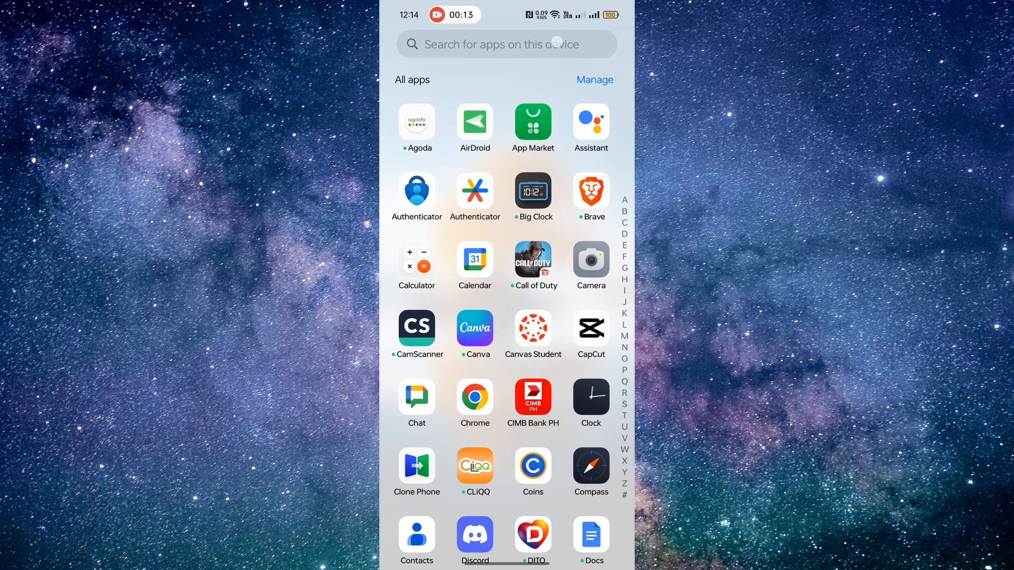
Search the launcher for 'disc' and launch Discord from the results.
type("disc")
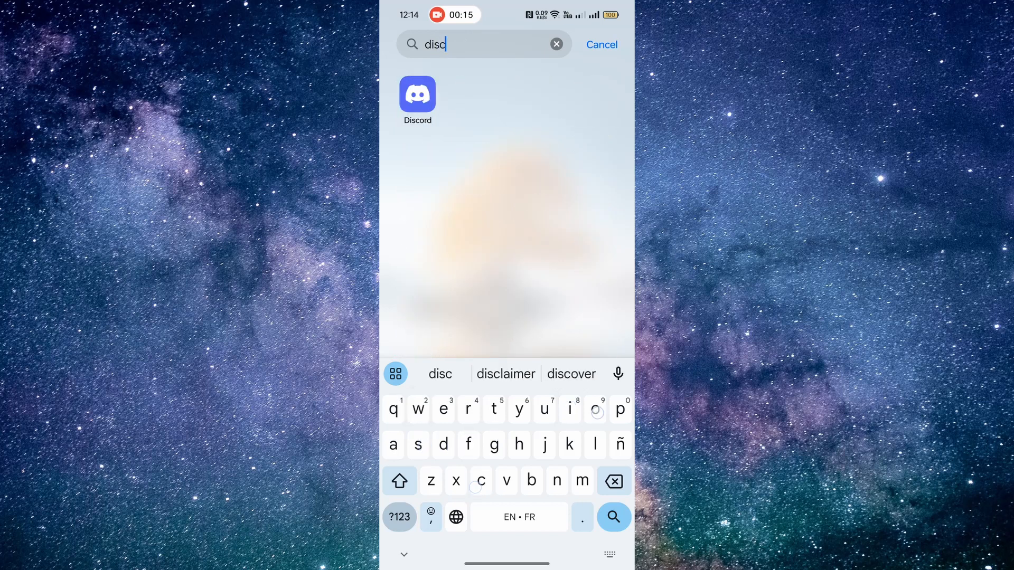
left_click(417, 95)
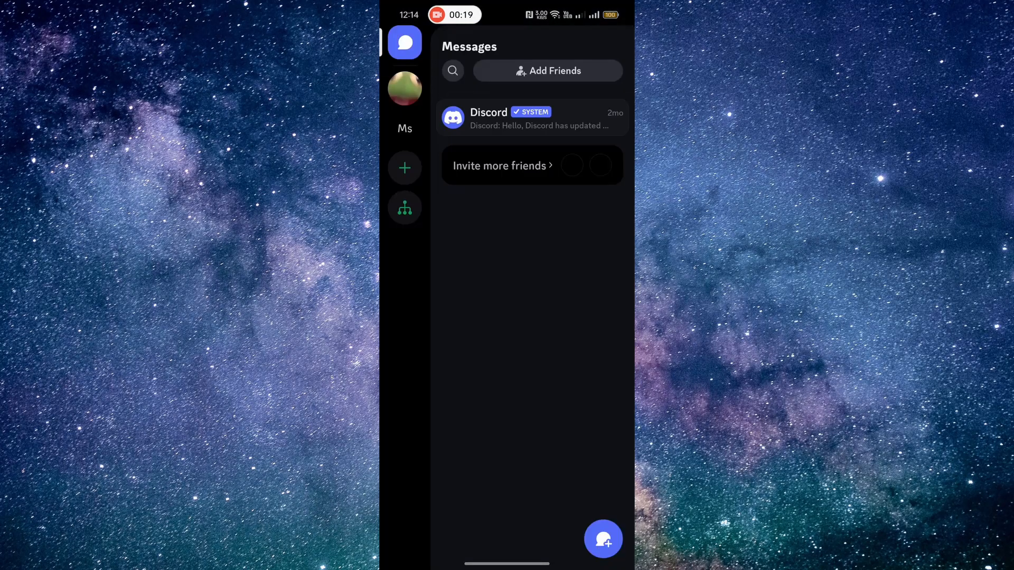
Go to the You profile tab and bring up Discord's settings via the gear icon.
left_click(591, 543)
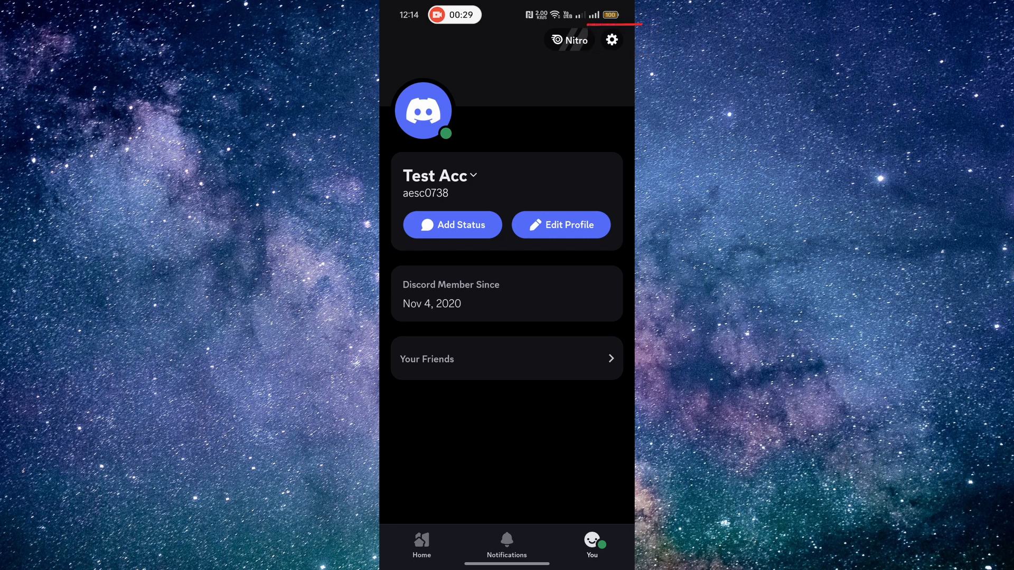
left_click(611, 39)
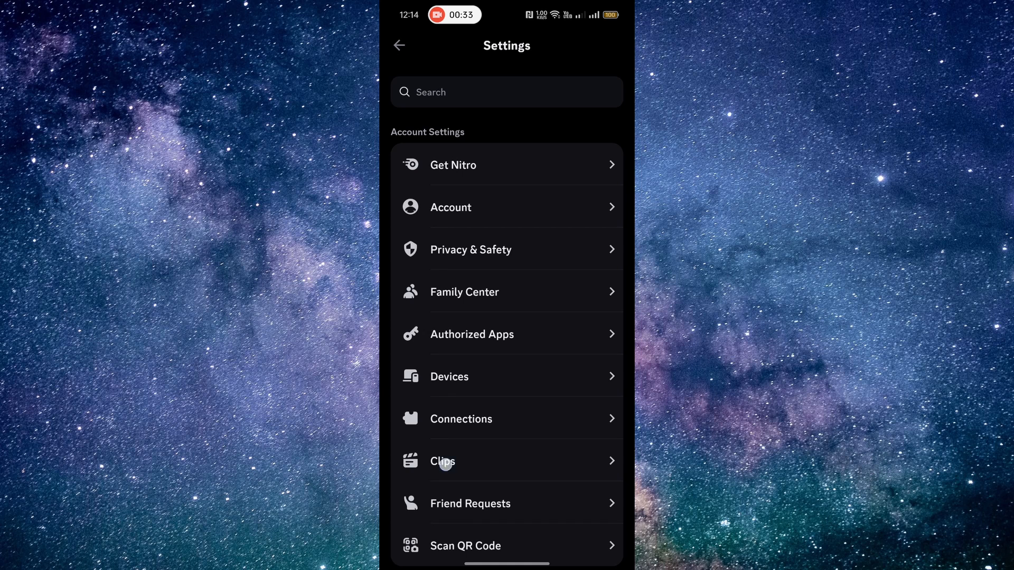
Scroll the settings list down to the App Settings group showing Appearance: Midnight.
scroll("down", 3)
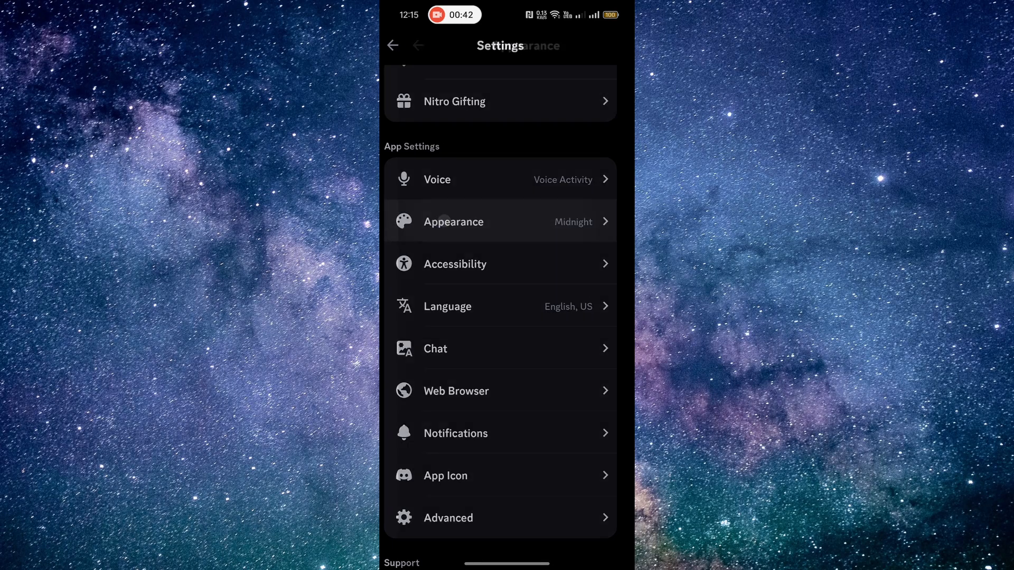
In Appearance > App Theme, select the Light swatch to replace the Midnight theme.
left_click(454, 221)
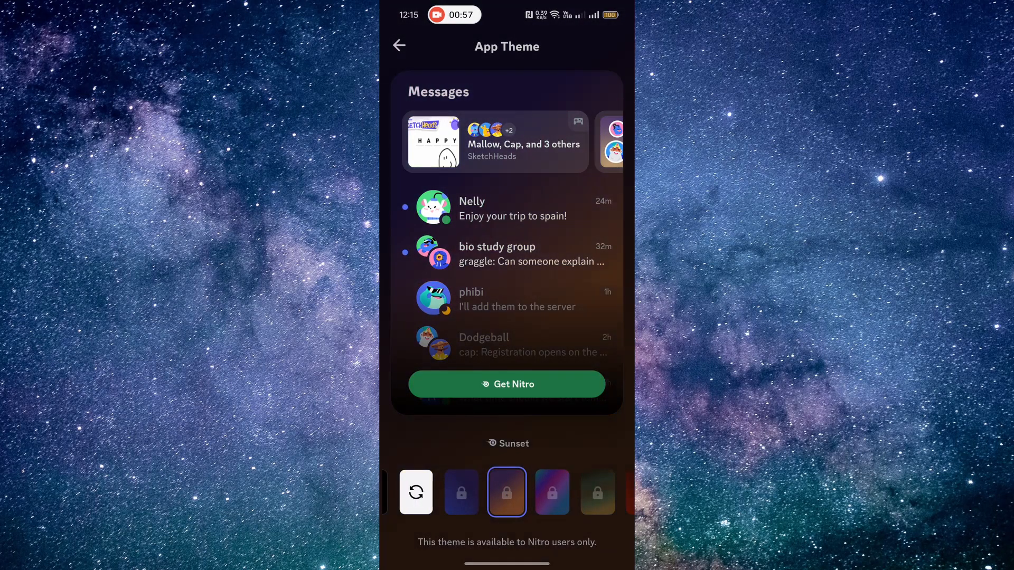
left_click(507, 492)
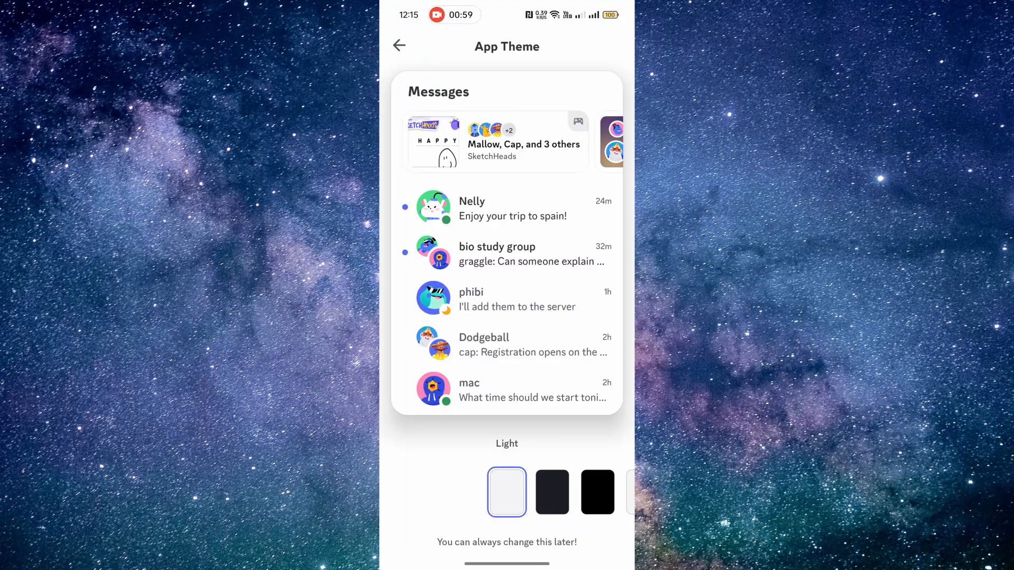